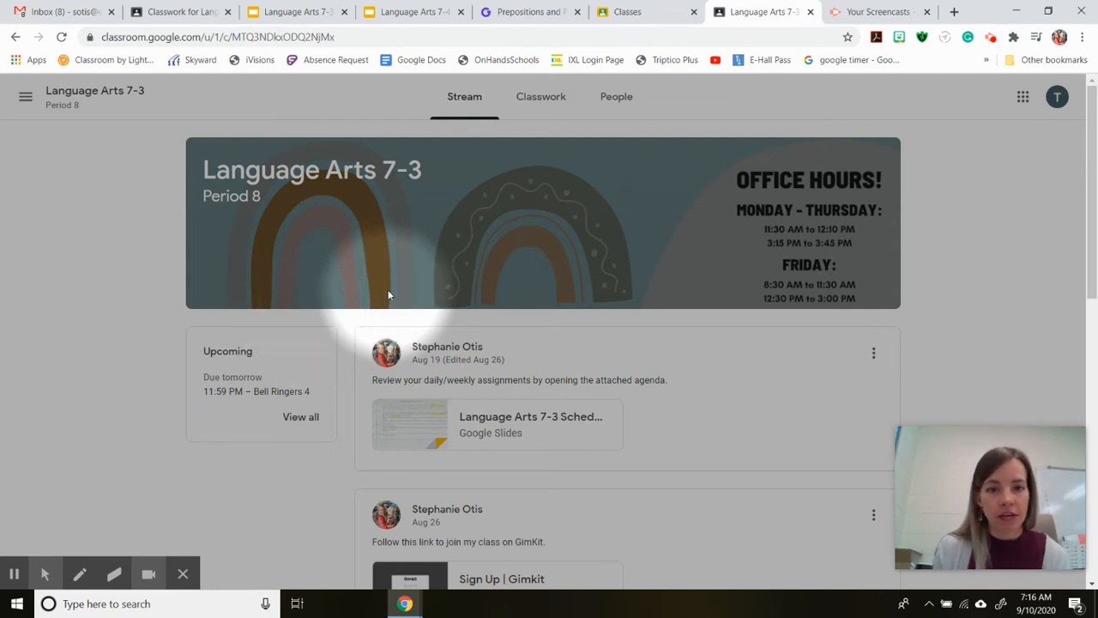
pyautogui.moveTo(394, 256)
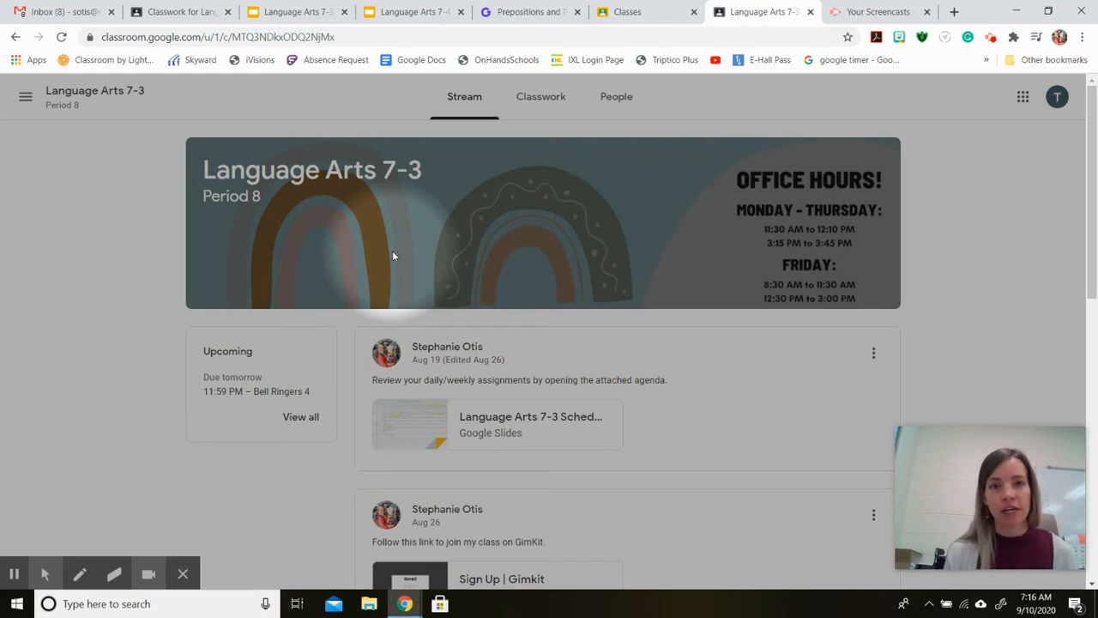
pyautogui.moveTo(385, 230)
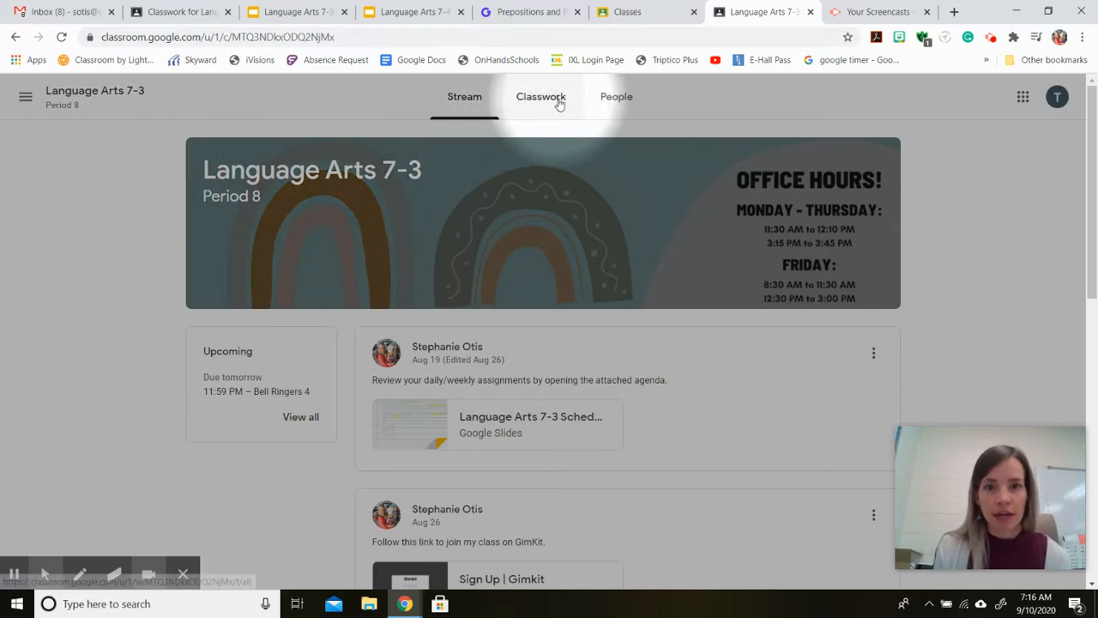
# - Switch Language Arts 7-3 to its Classwork page showing Bell Ringers and Writer's Notebook
pyautogui.click(540, 96)
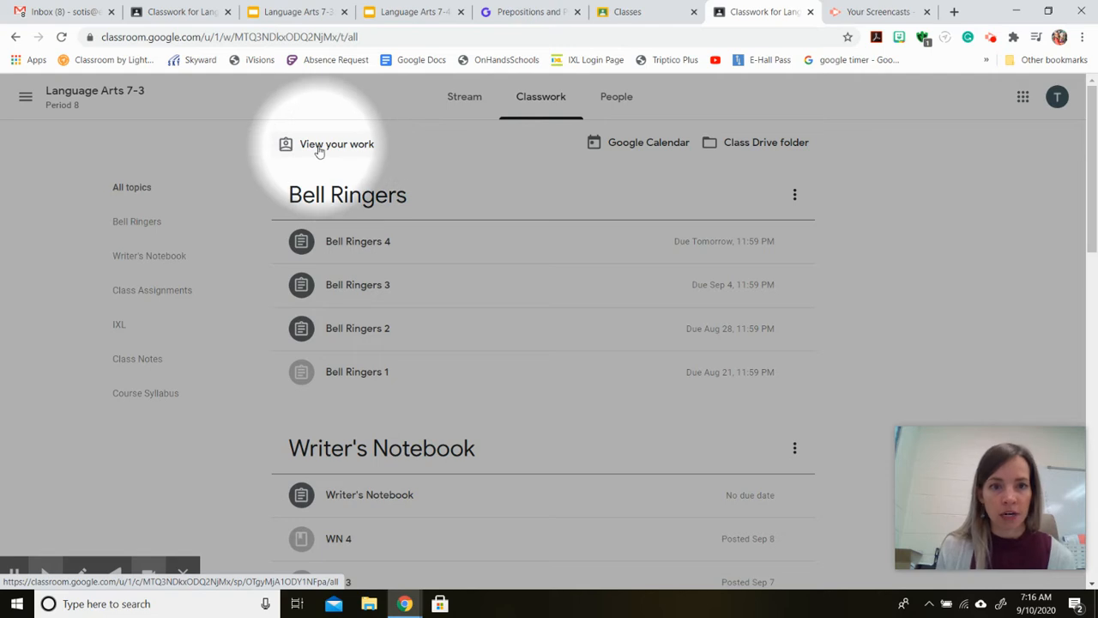
# - Open 'View your work' and scroll through the assignments' due dates and Missing/Assigned statuses
pyautogui.click(336, 143)
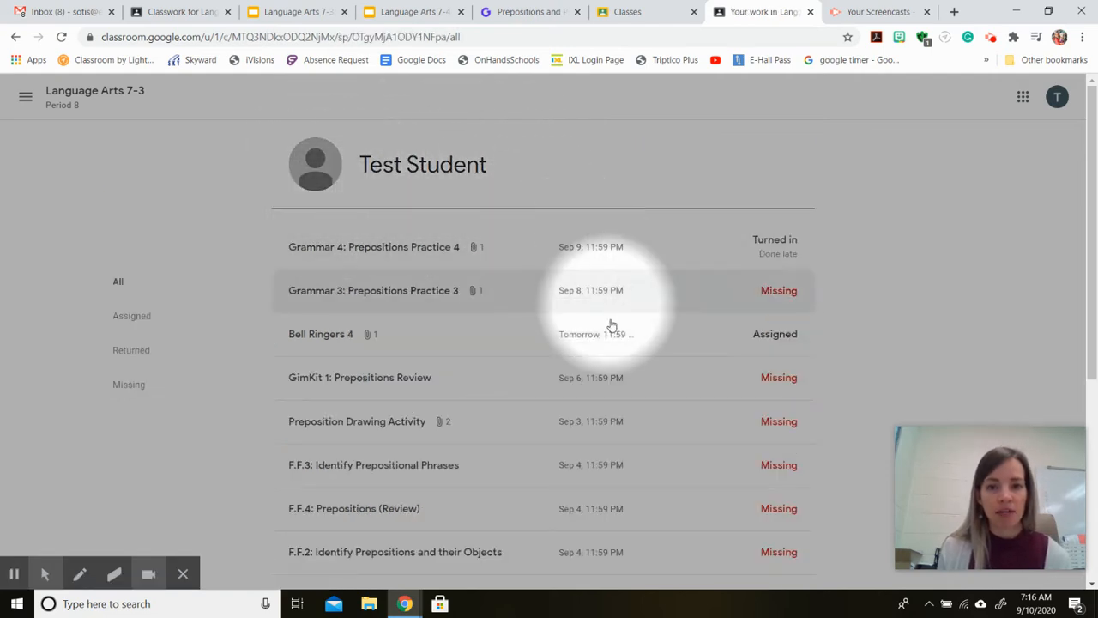
pyautogui.scroll(-3)
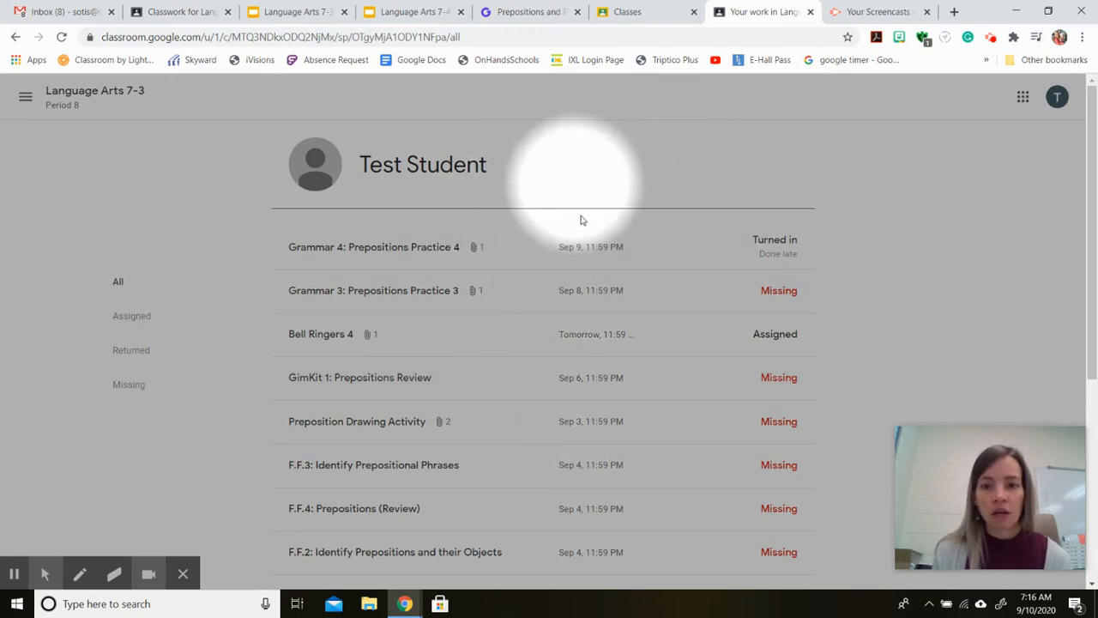
pyautogui.scroll(-3)
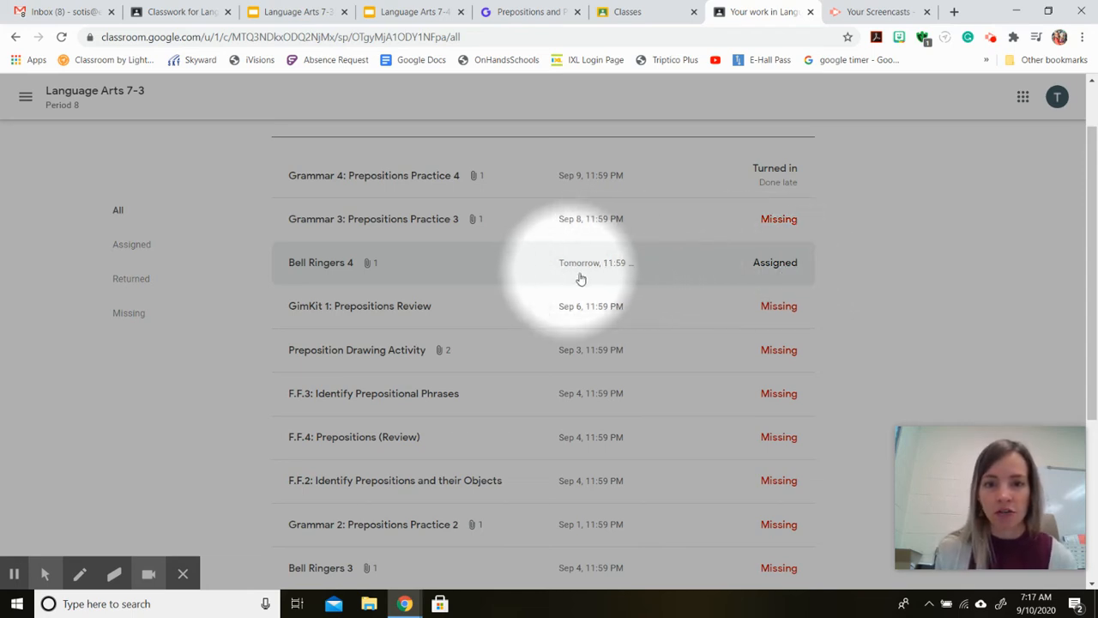
pyautogui.moveTo(628, 187)
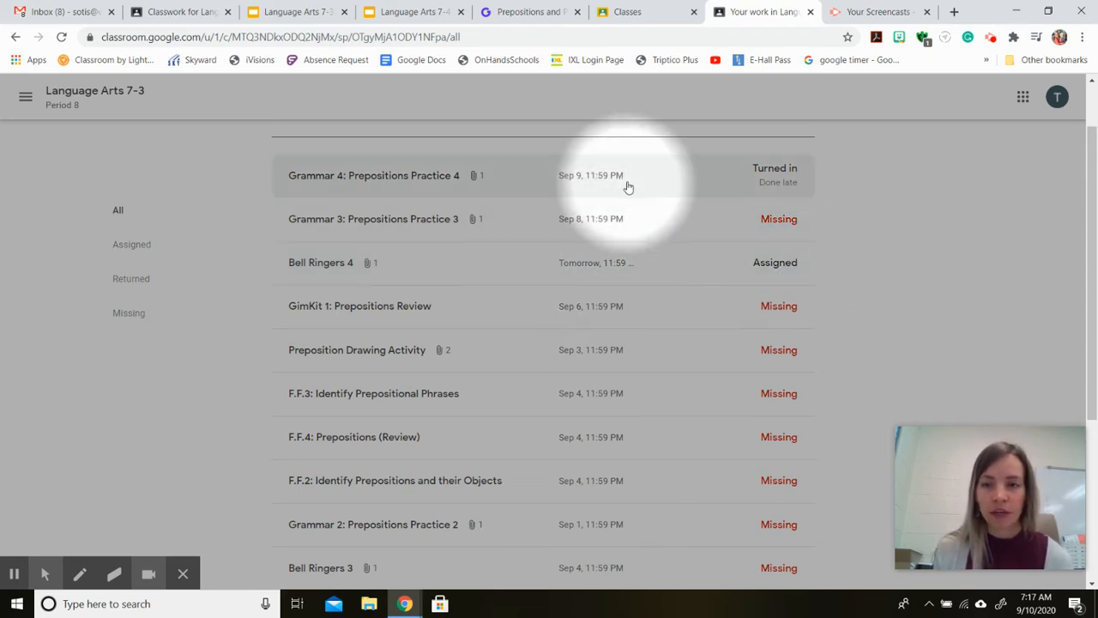
pyautogui.scroll(-3)
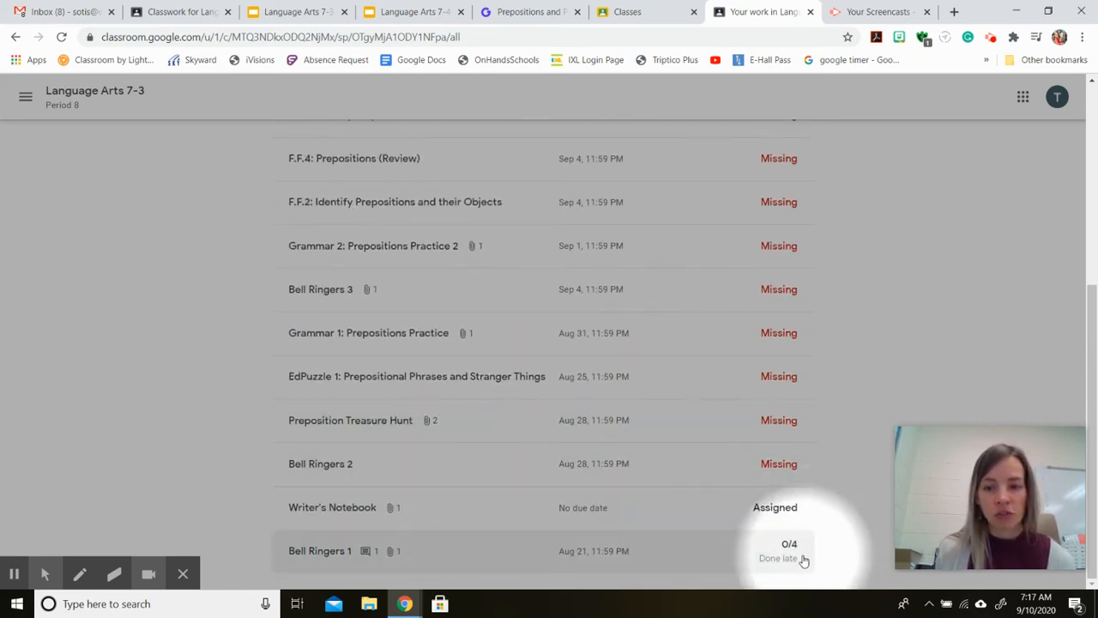
pyautogui.scroll(-3)
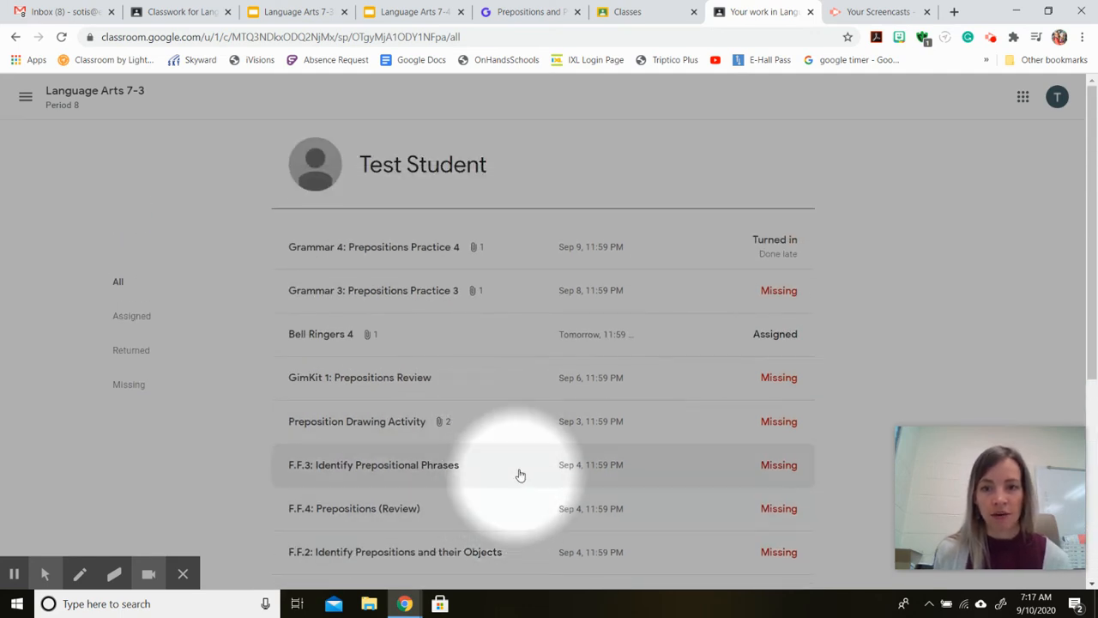
pyautogui.moveTo(552, 387)
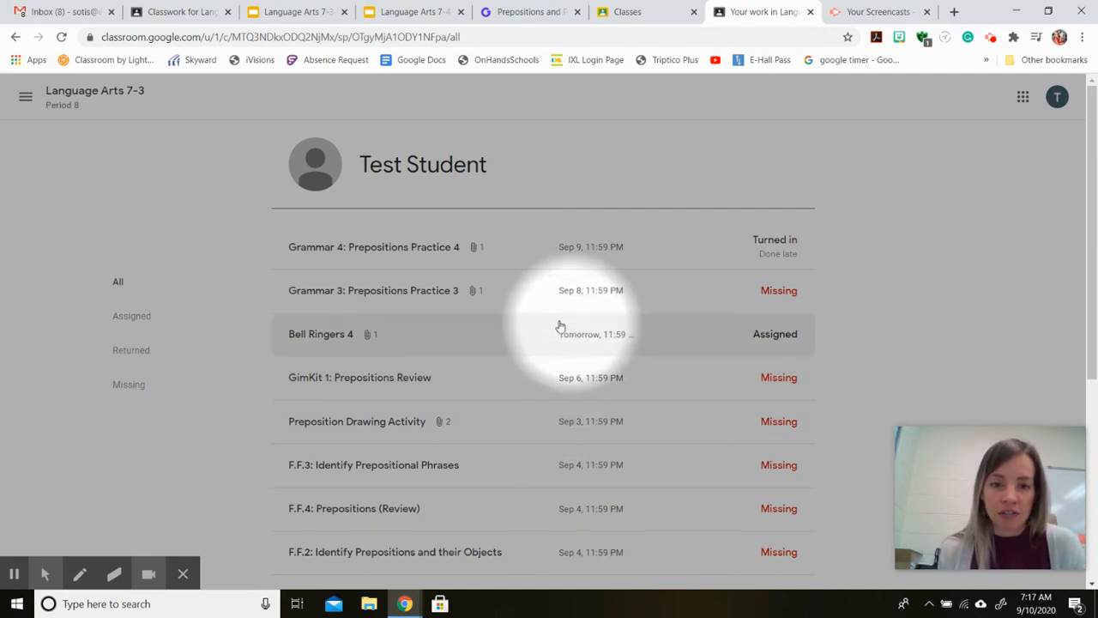
pyautogui.moveTo(562, 225)
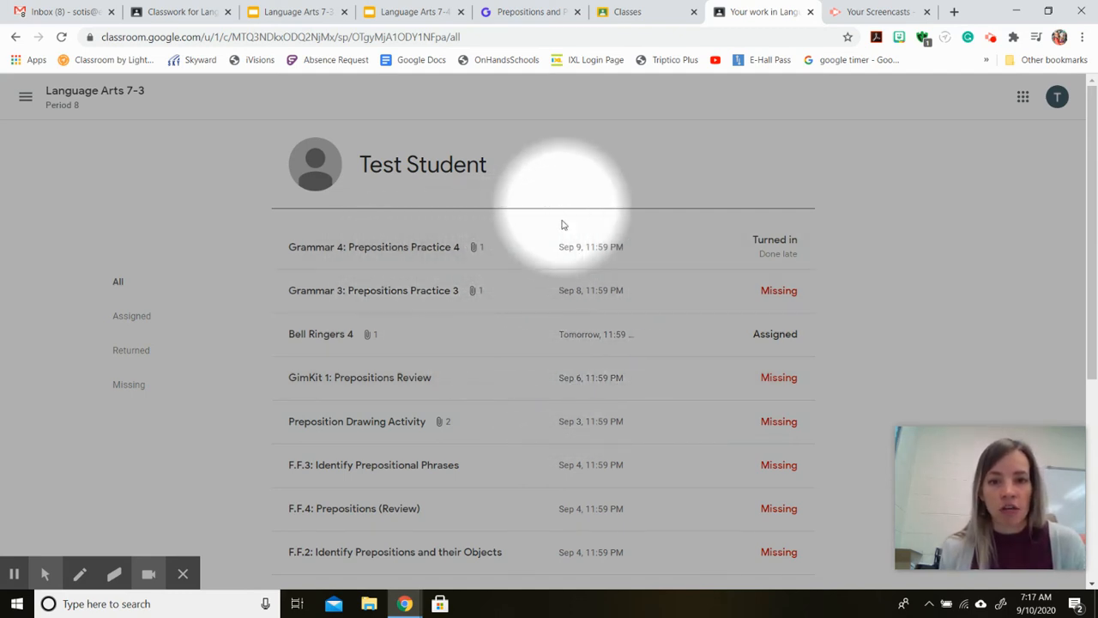
pyautogui.click(464, 96)
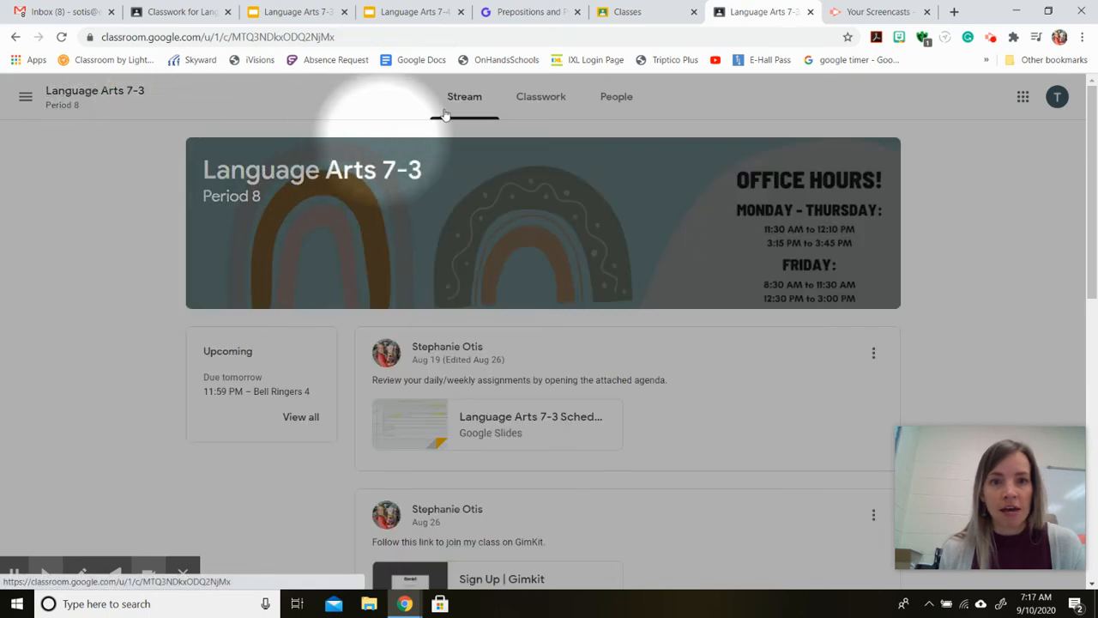
pyautogui.click(541, 96)
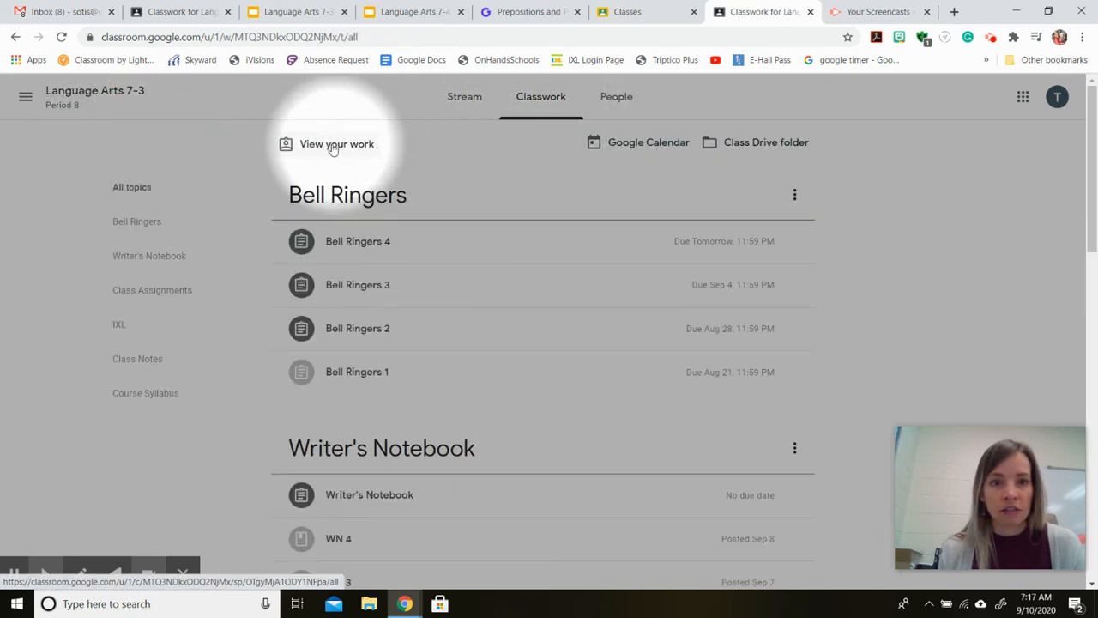
pyautogui.click(336, 143)
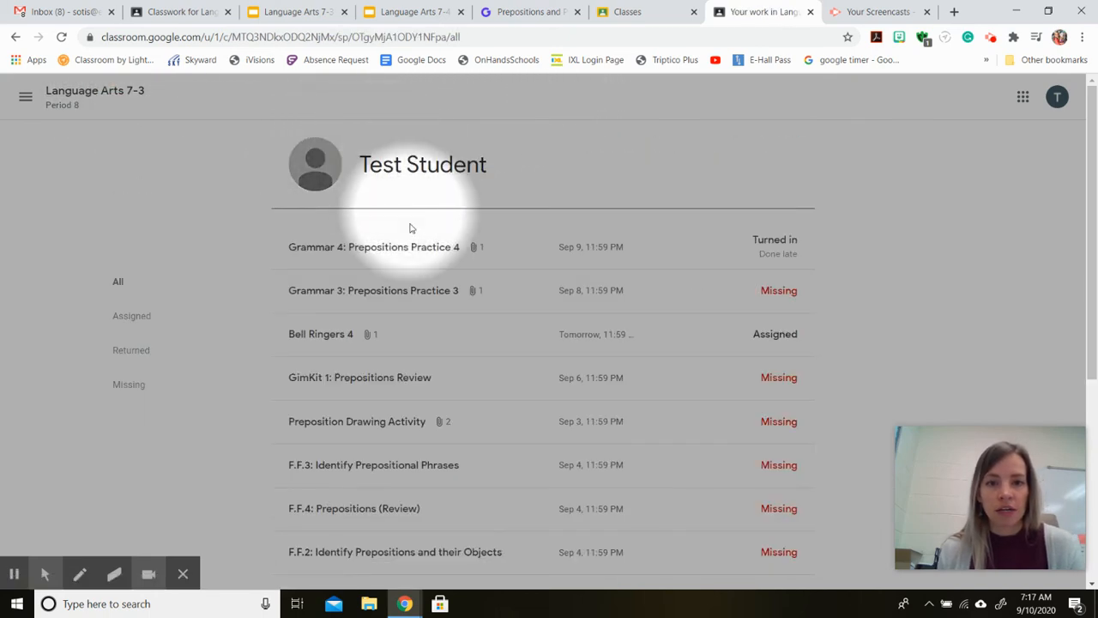
pyautogui.scroll(-3)
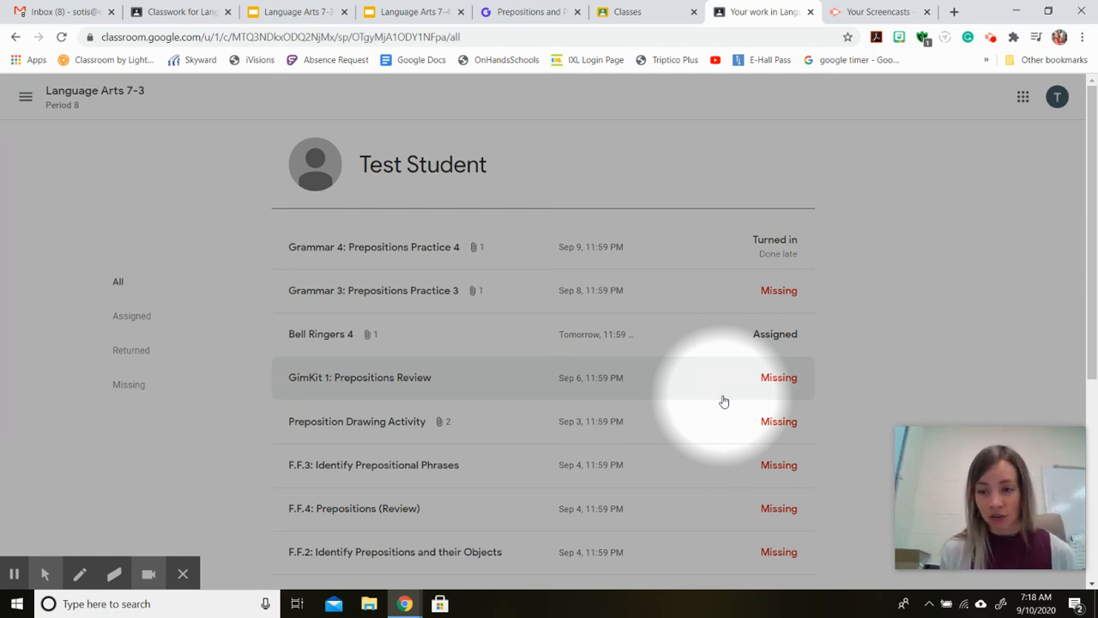
pyautogui.scroll(-3)
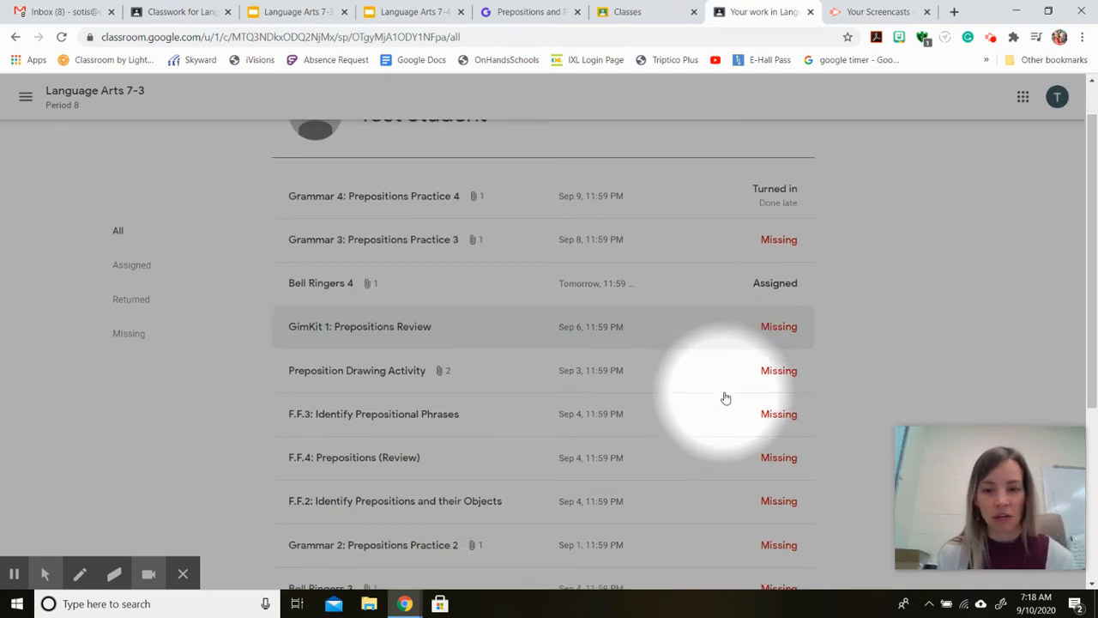